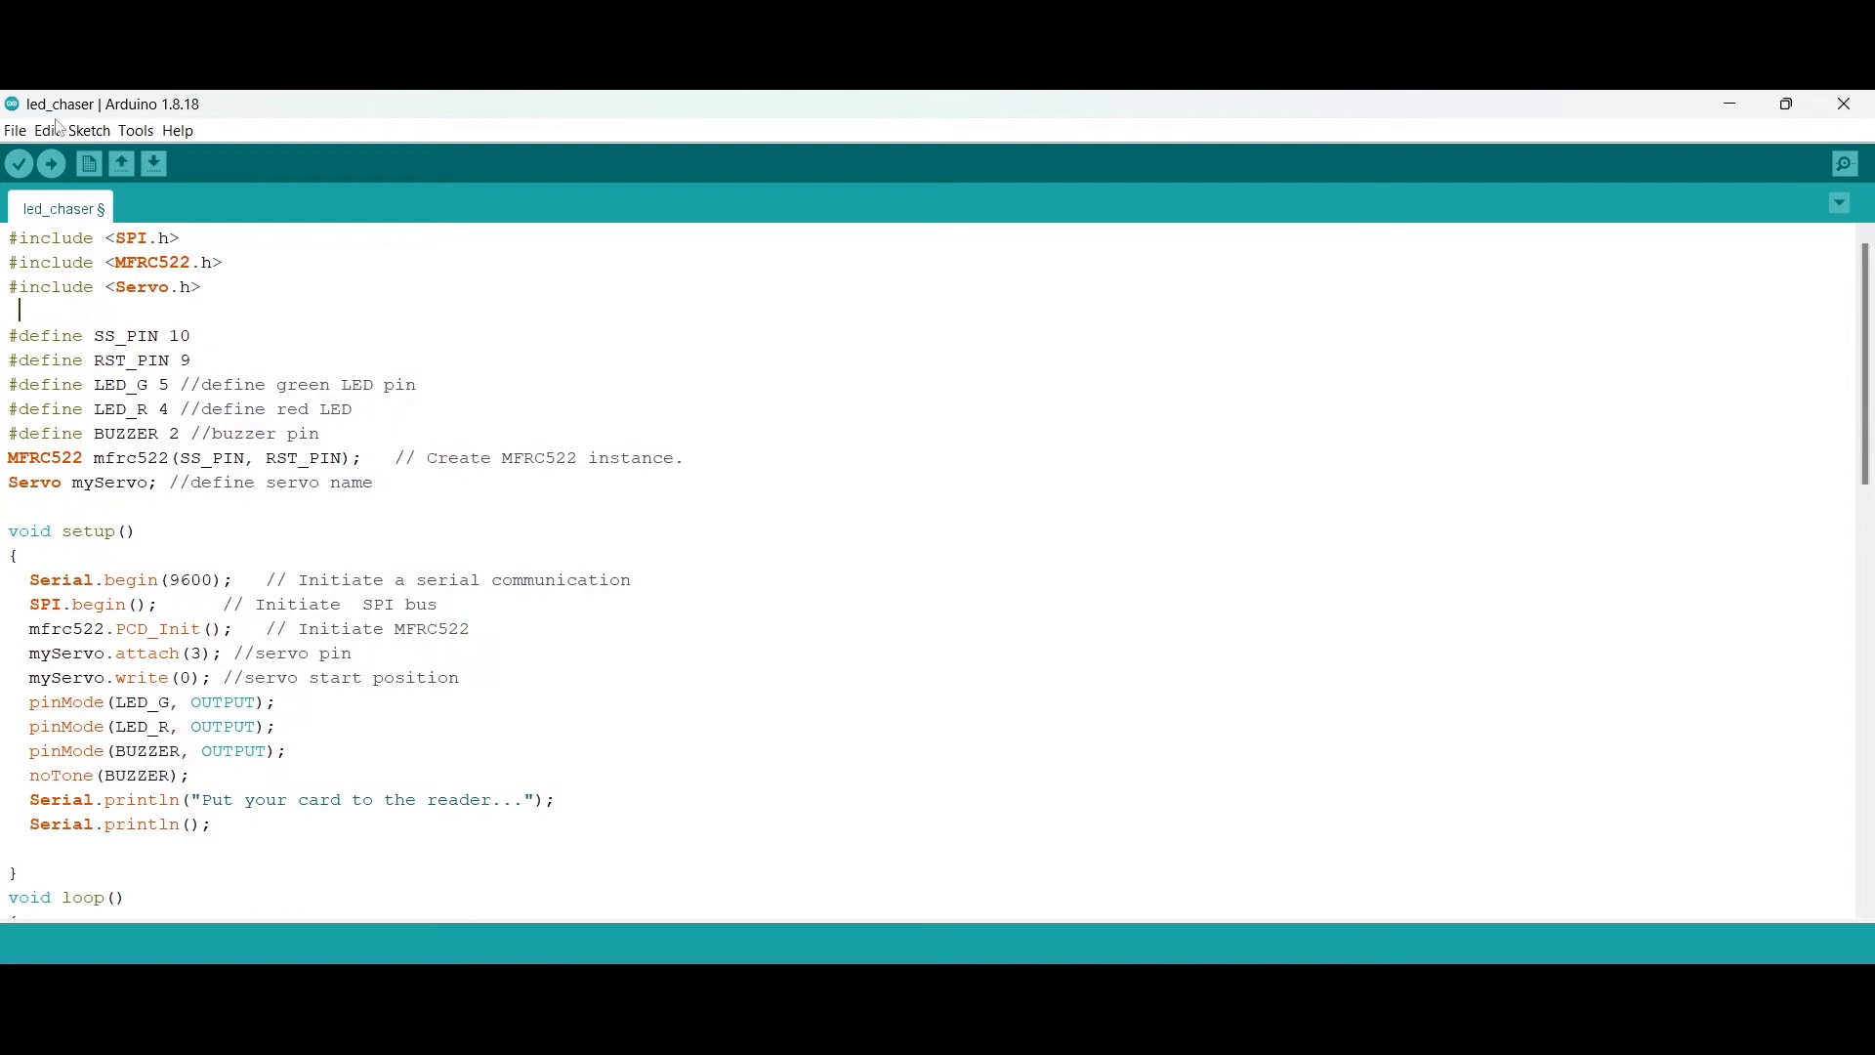
Verify the RFID gate sketch, upload it to the board and view the serial output.
click(18, 164)
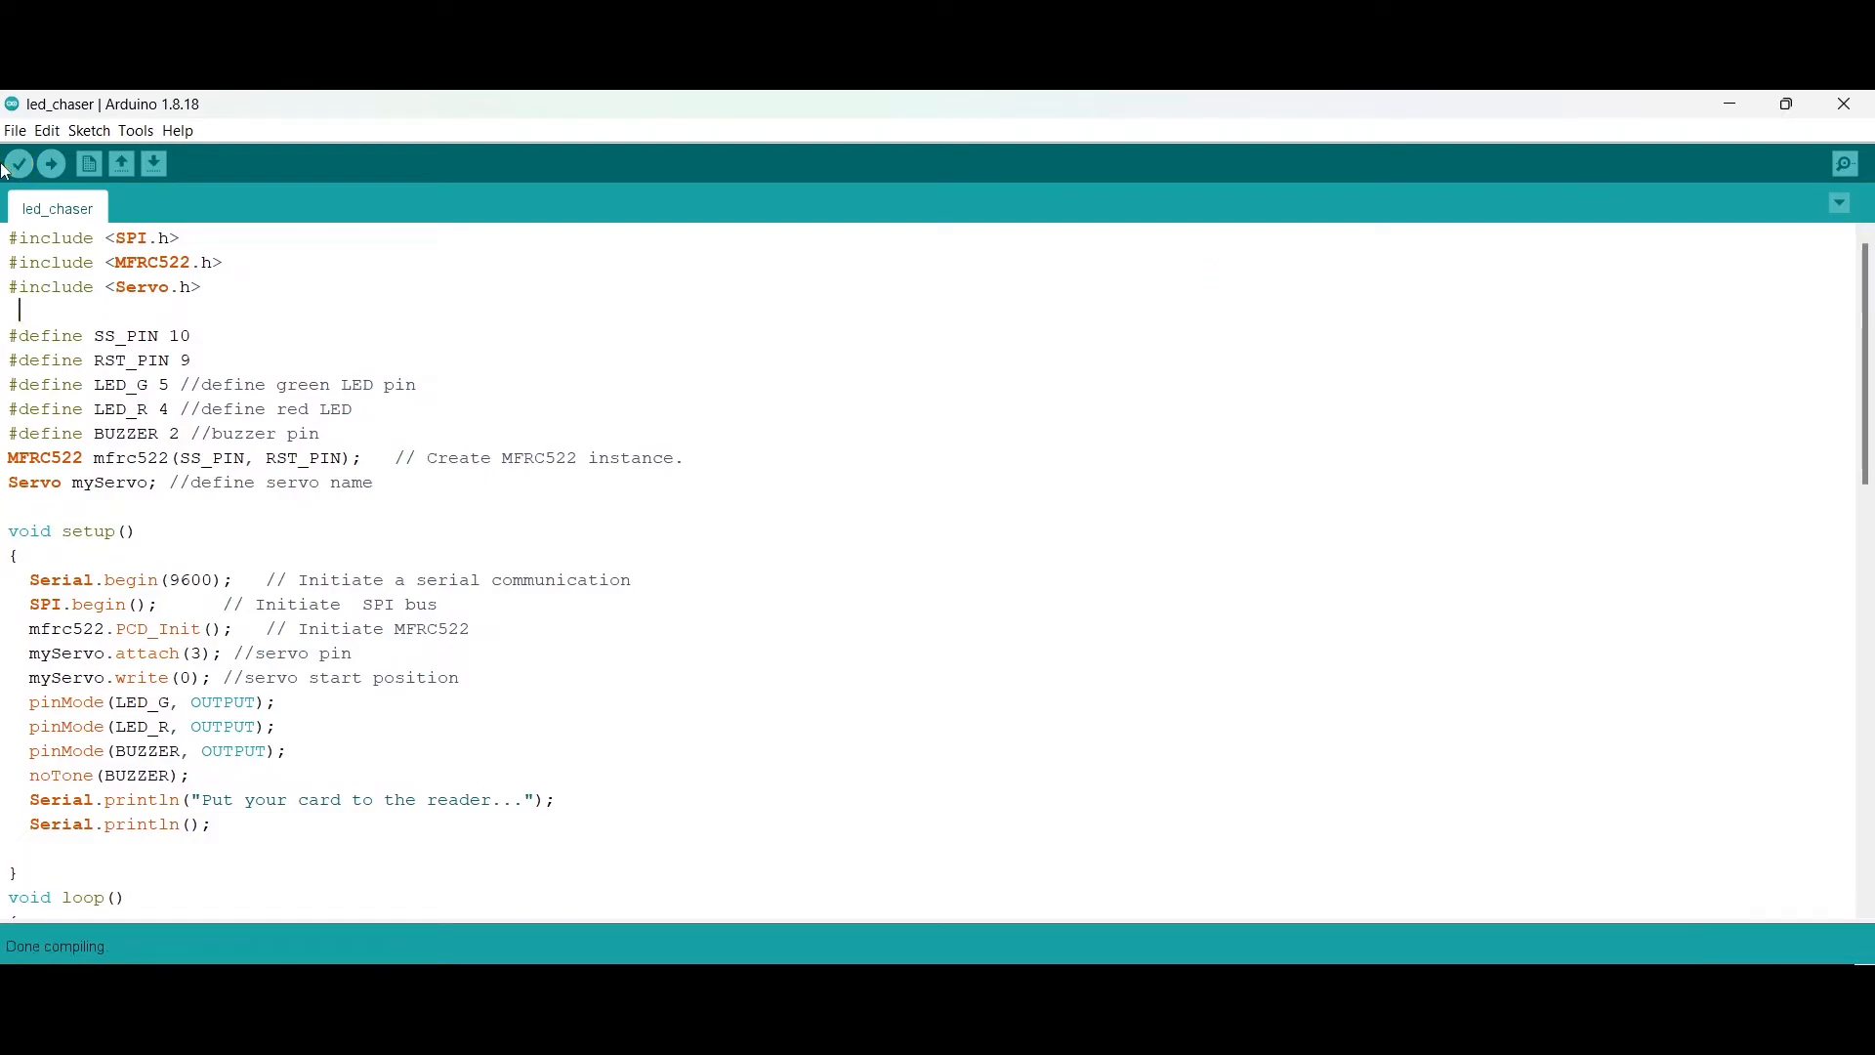
click(135, 131)
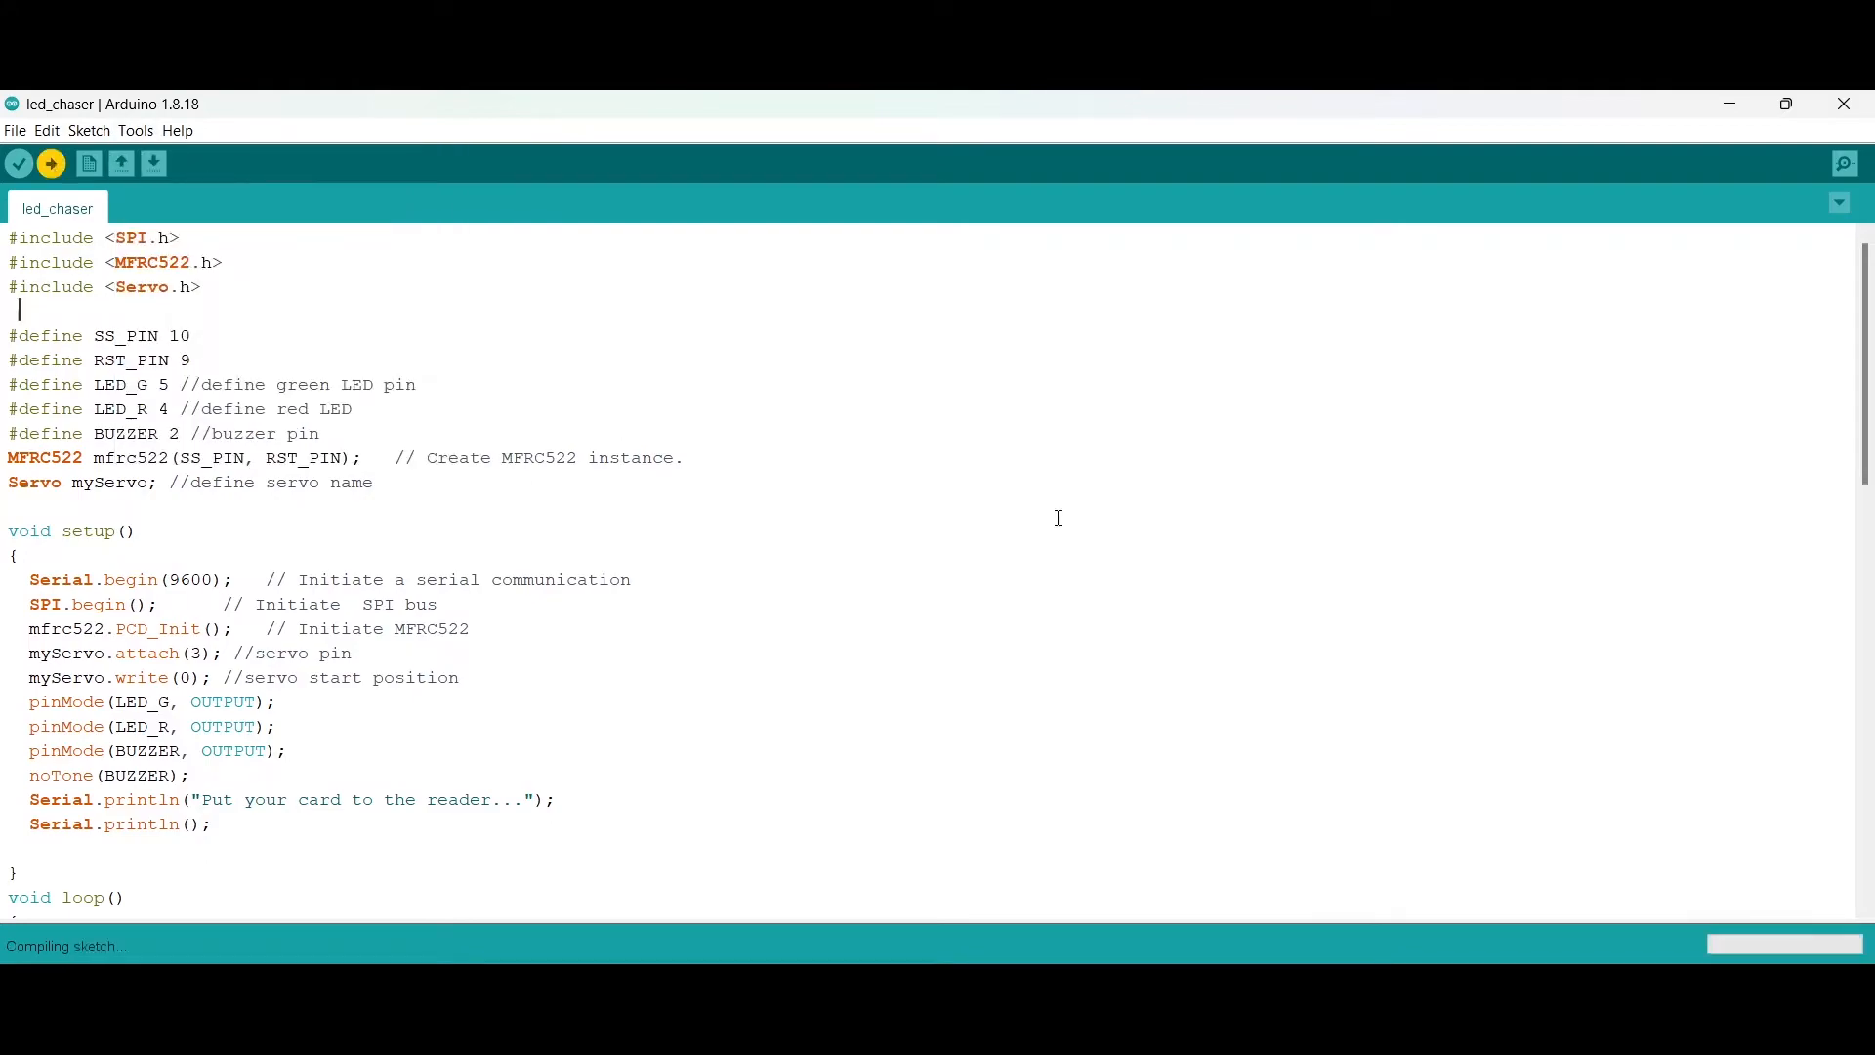
click(50, 162)
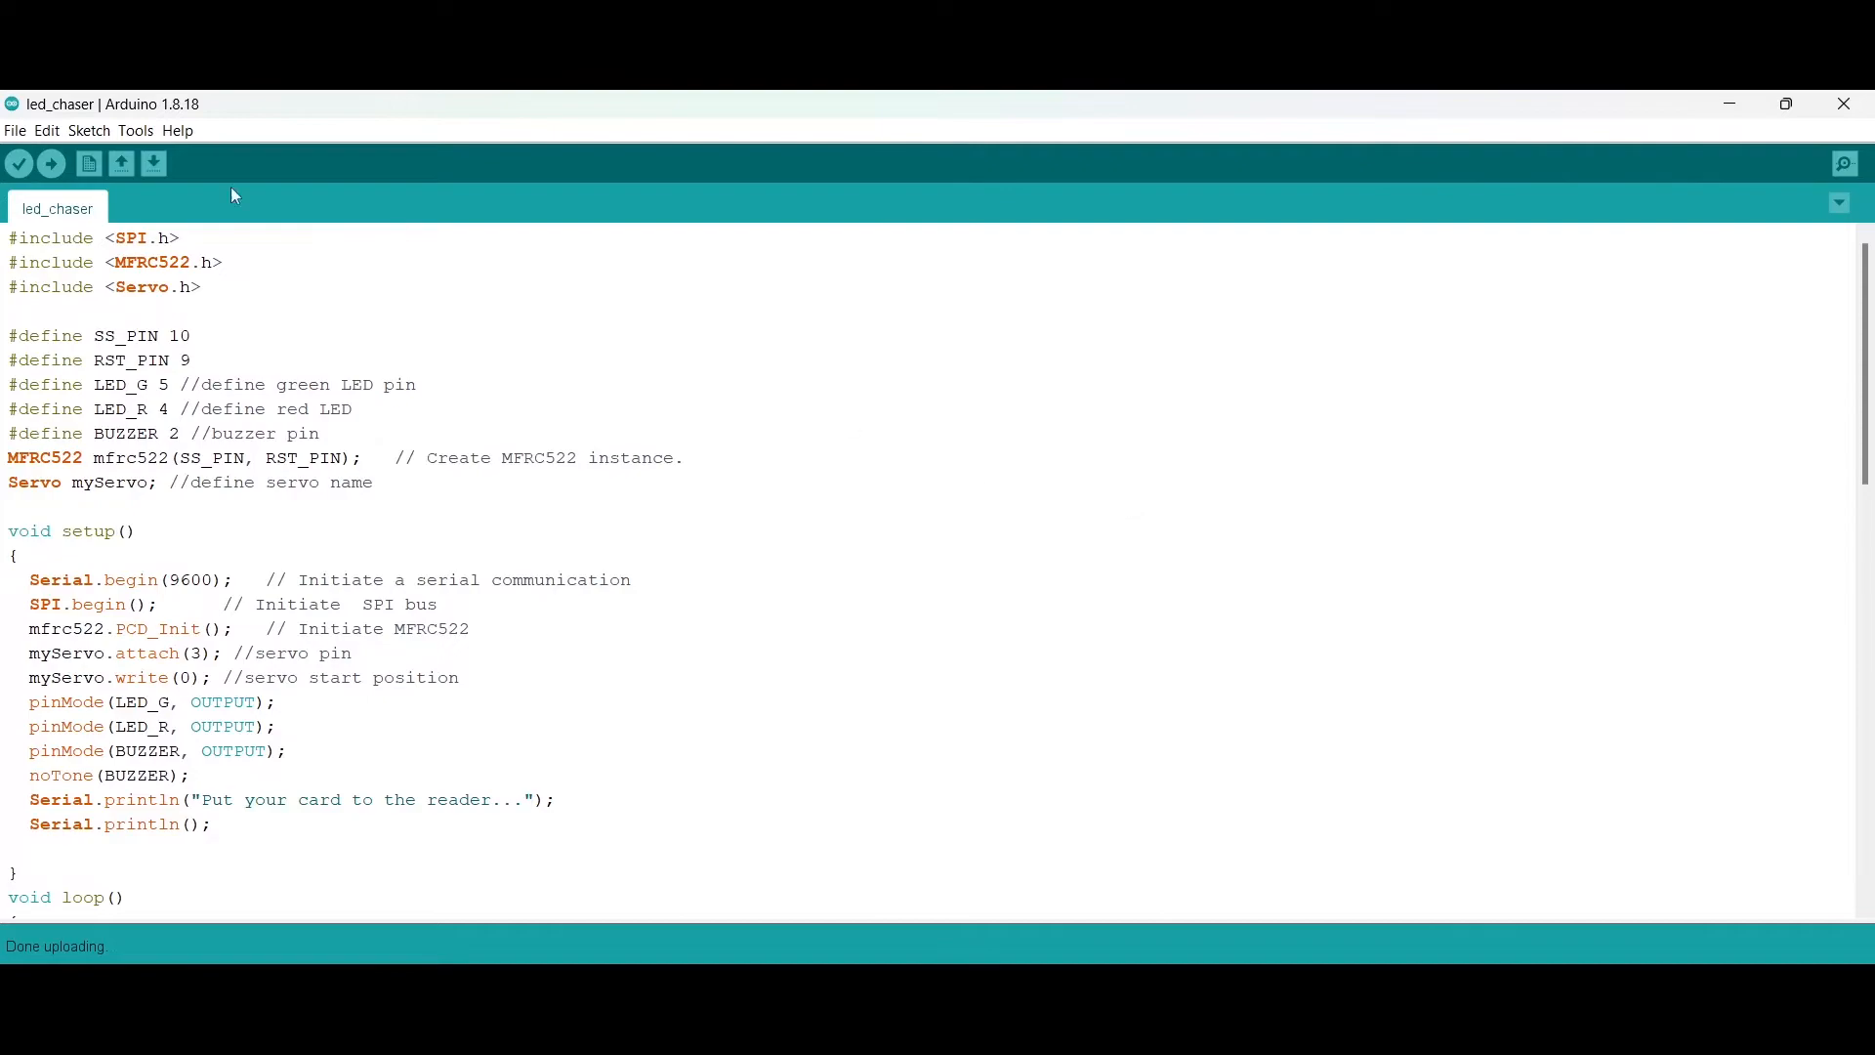
click(135, 131)
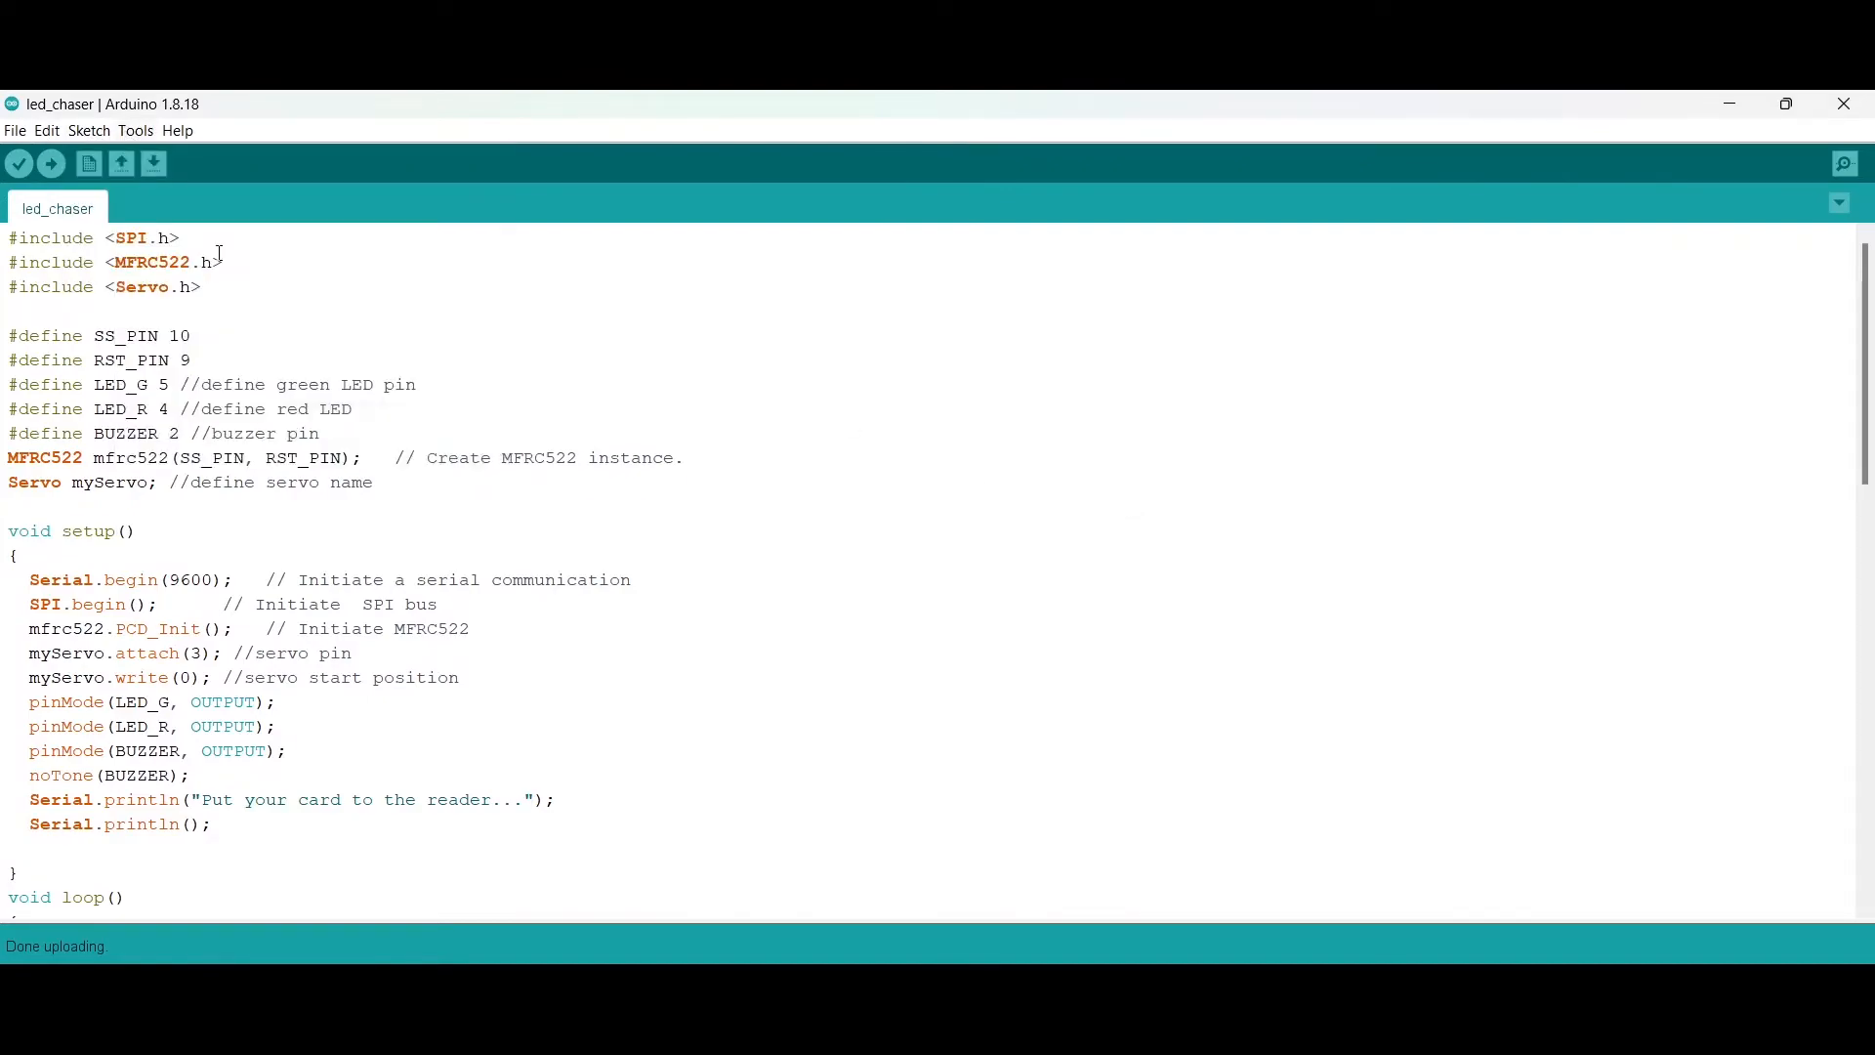
click(1842, 165)
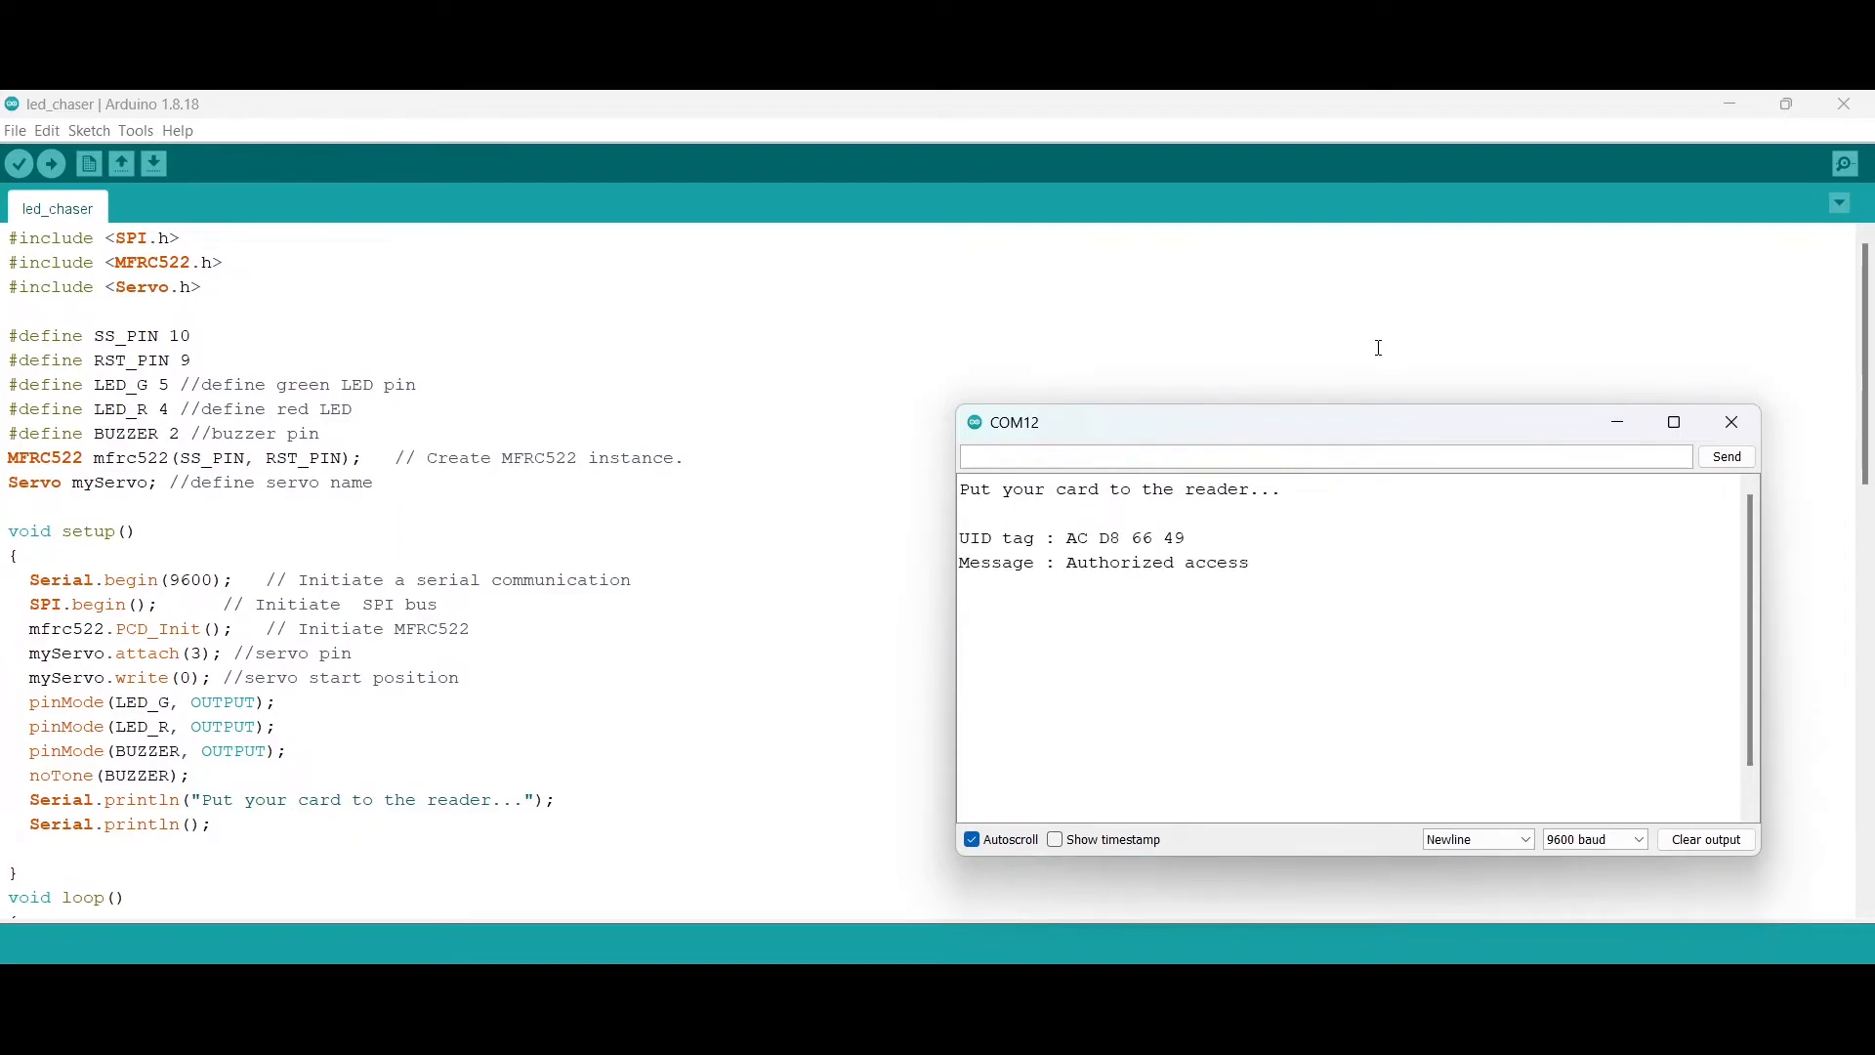
mouse_move(1072, 547)
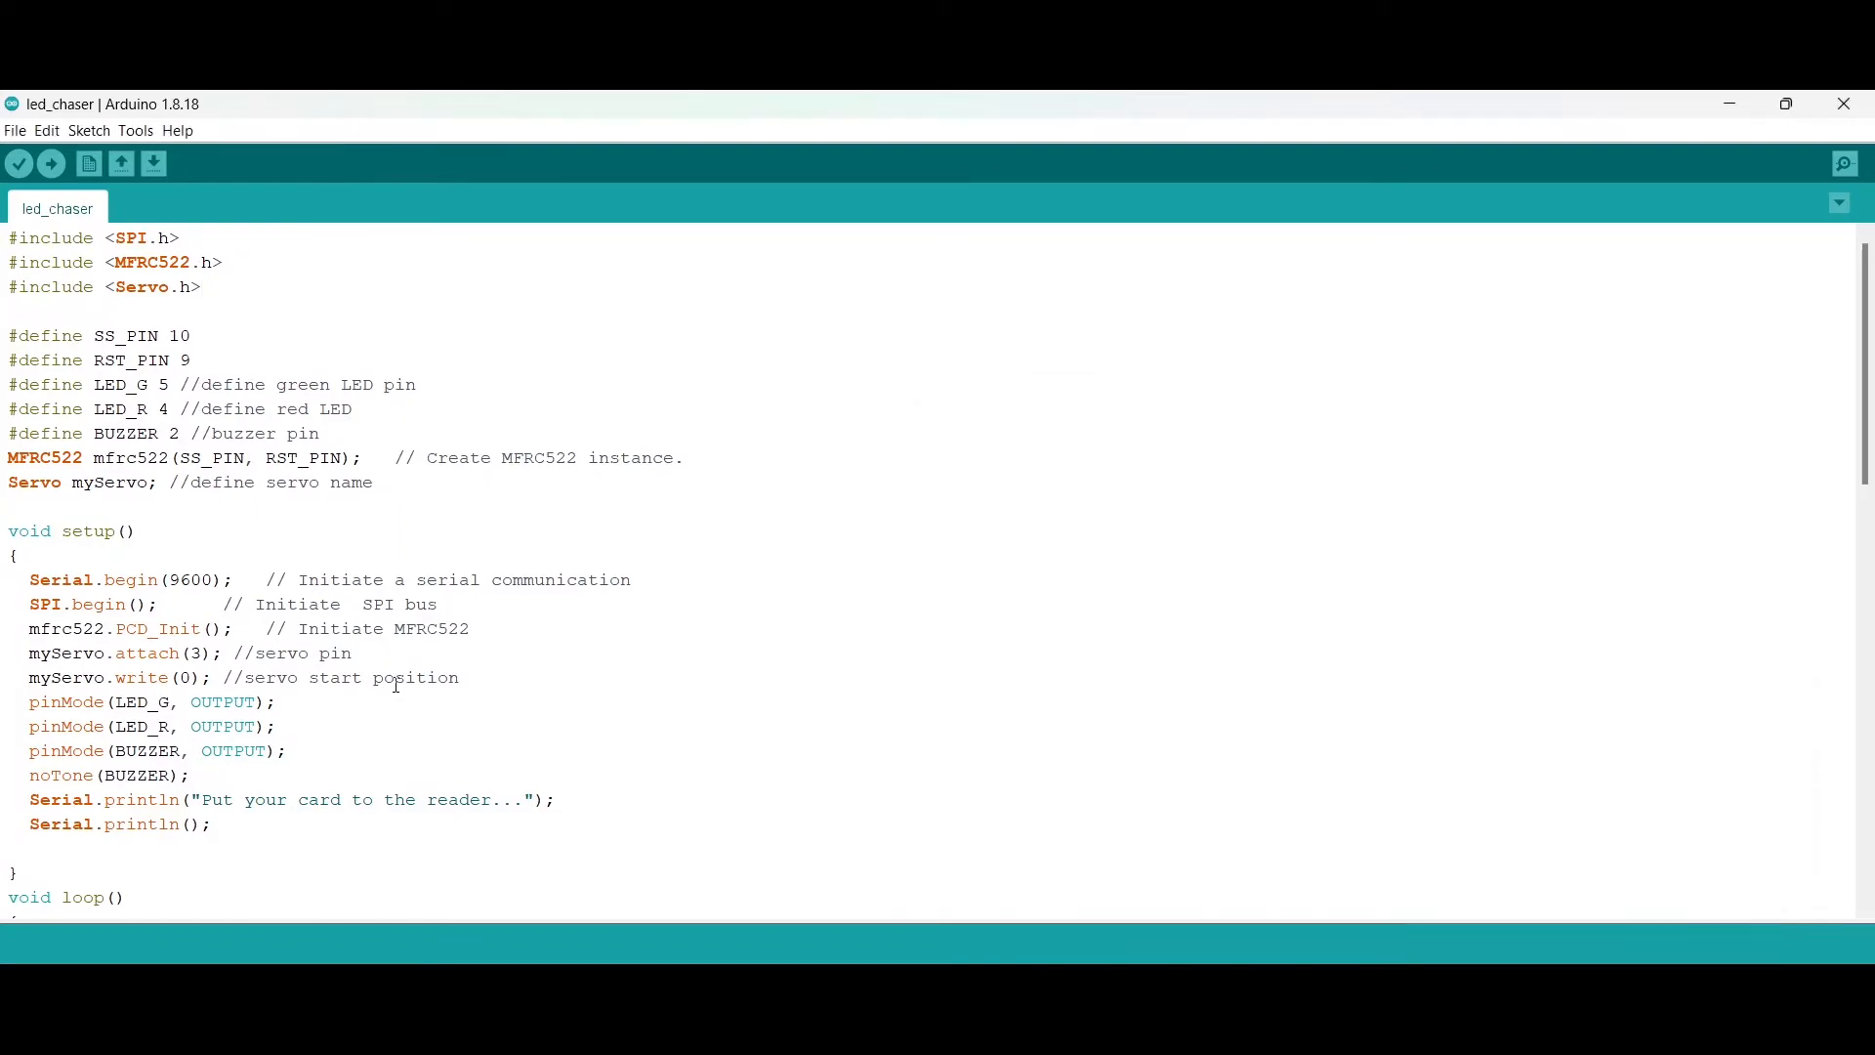
Enter the card UID AC D8 66 49 in the substring comparison and start uploading.
scroll(down, 3)
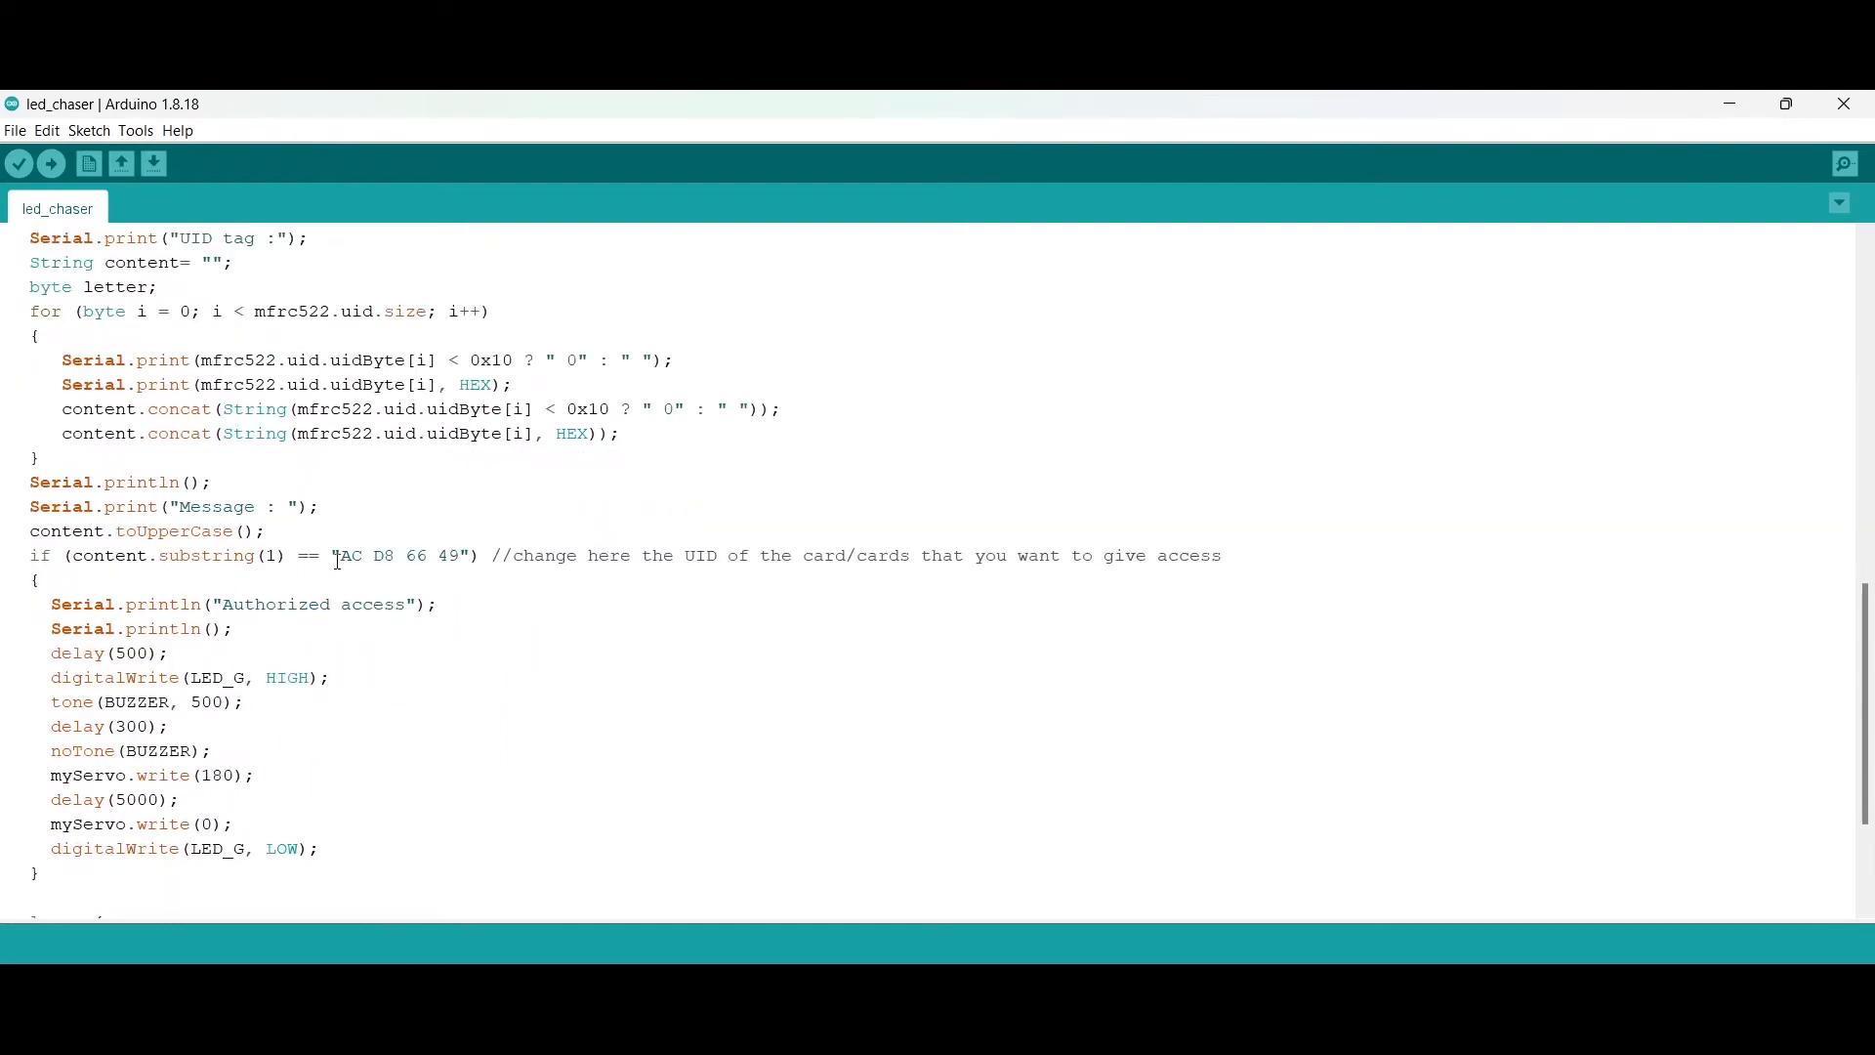
drag(338, 554, 457, 554)
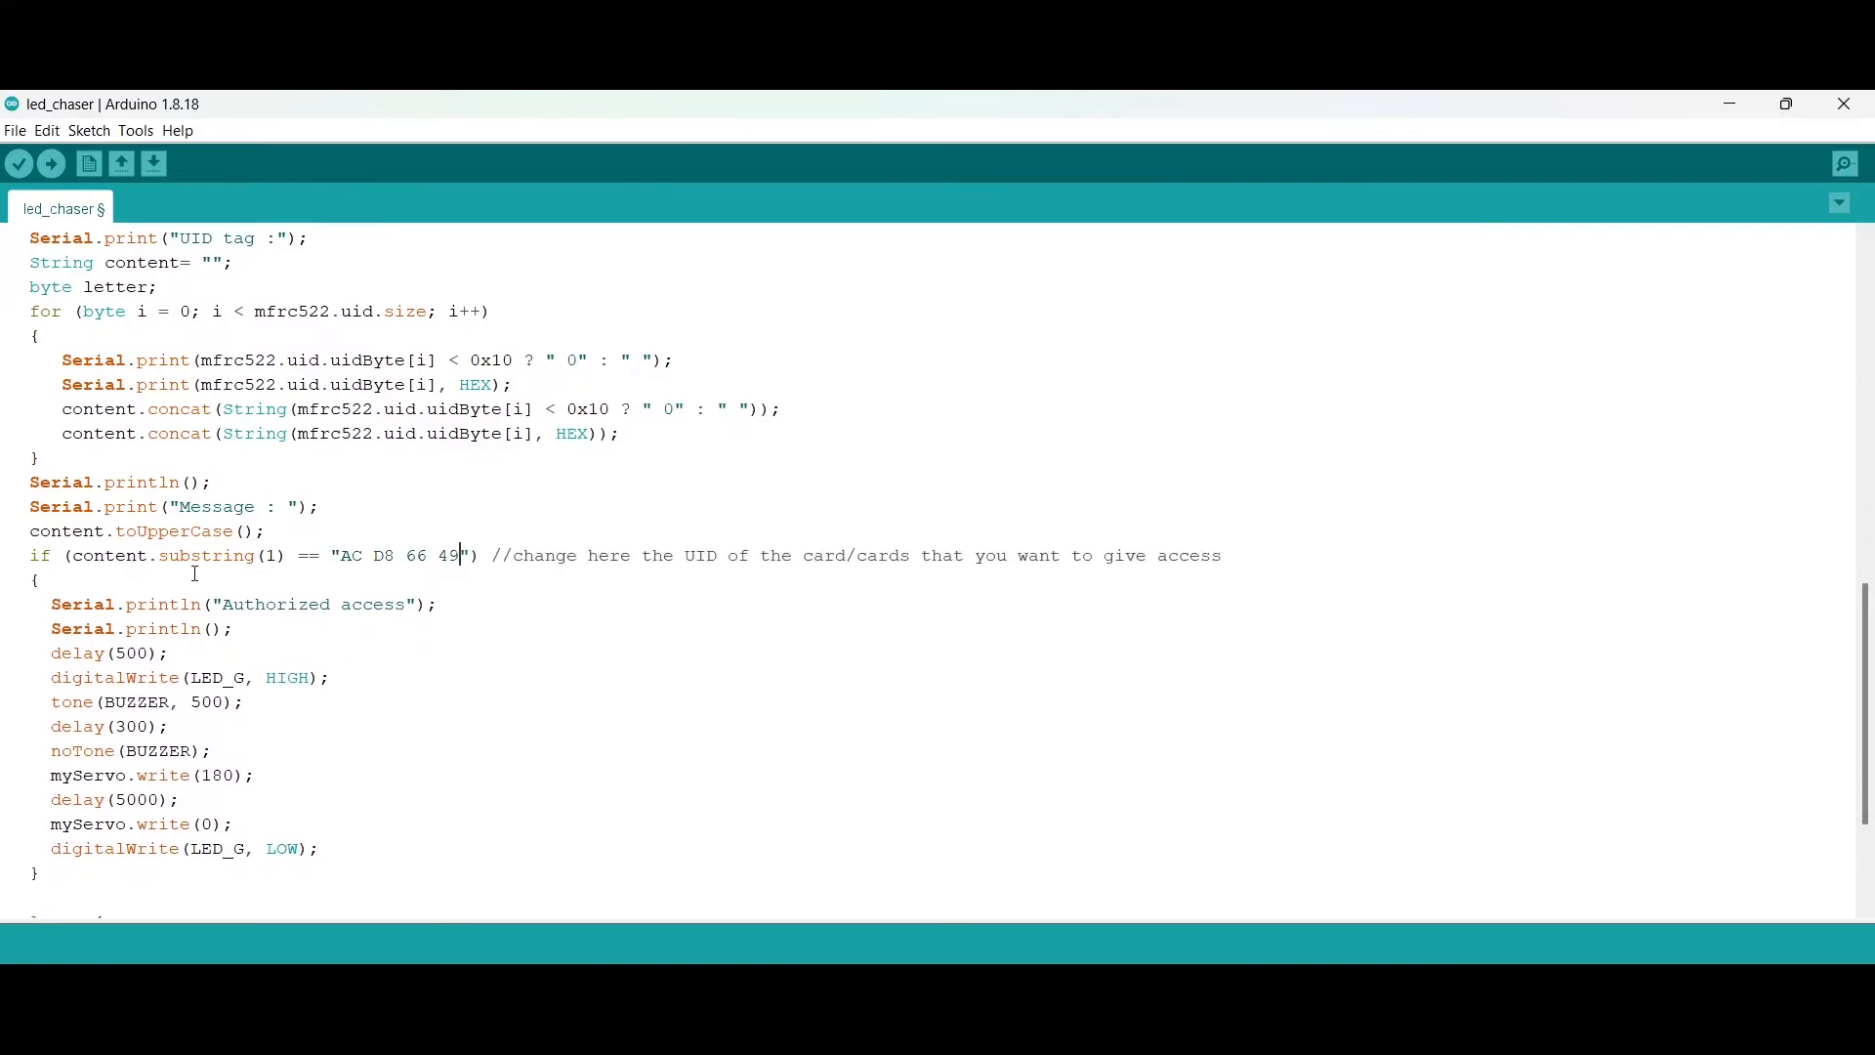
click(50, 162)
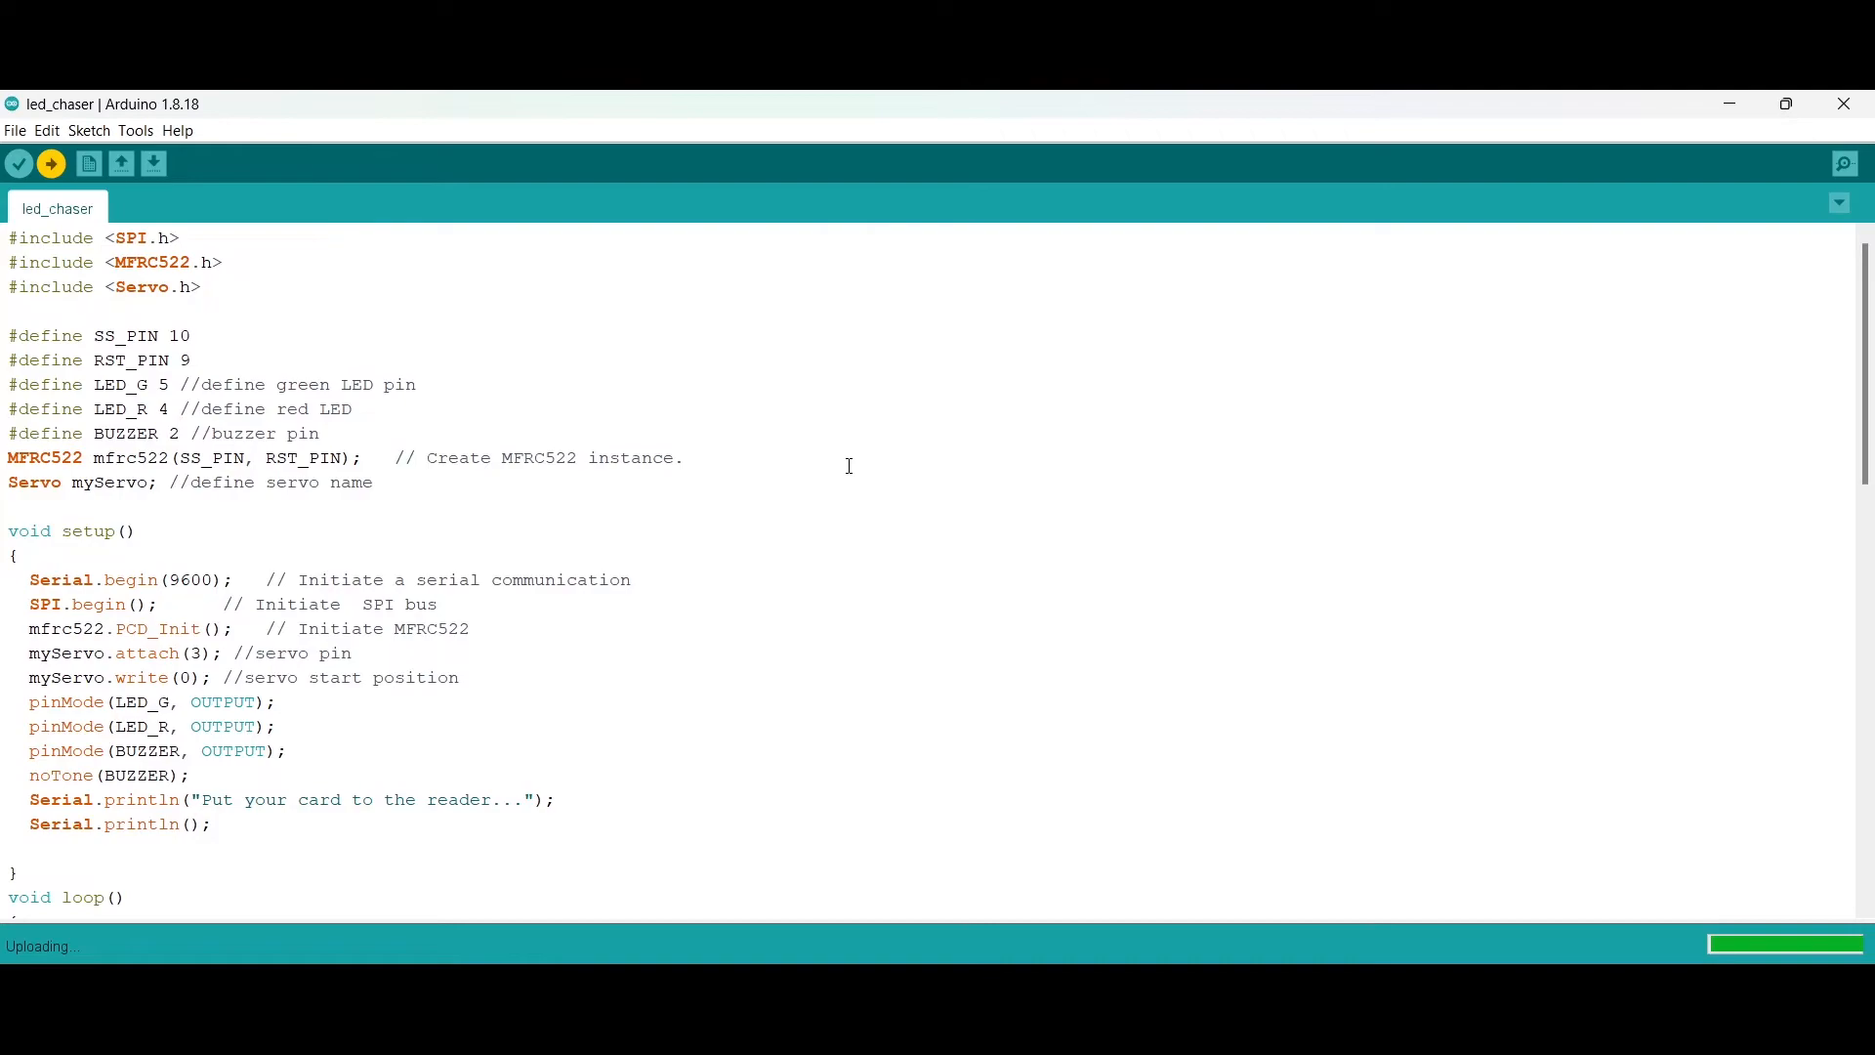
Show the Serial Monitor at 9600 baud with the 'put your card to the reader' prompt.
click(88, 130)
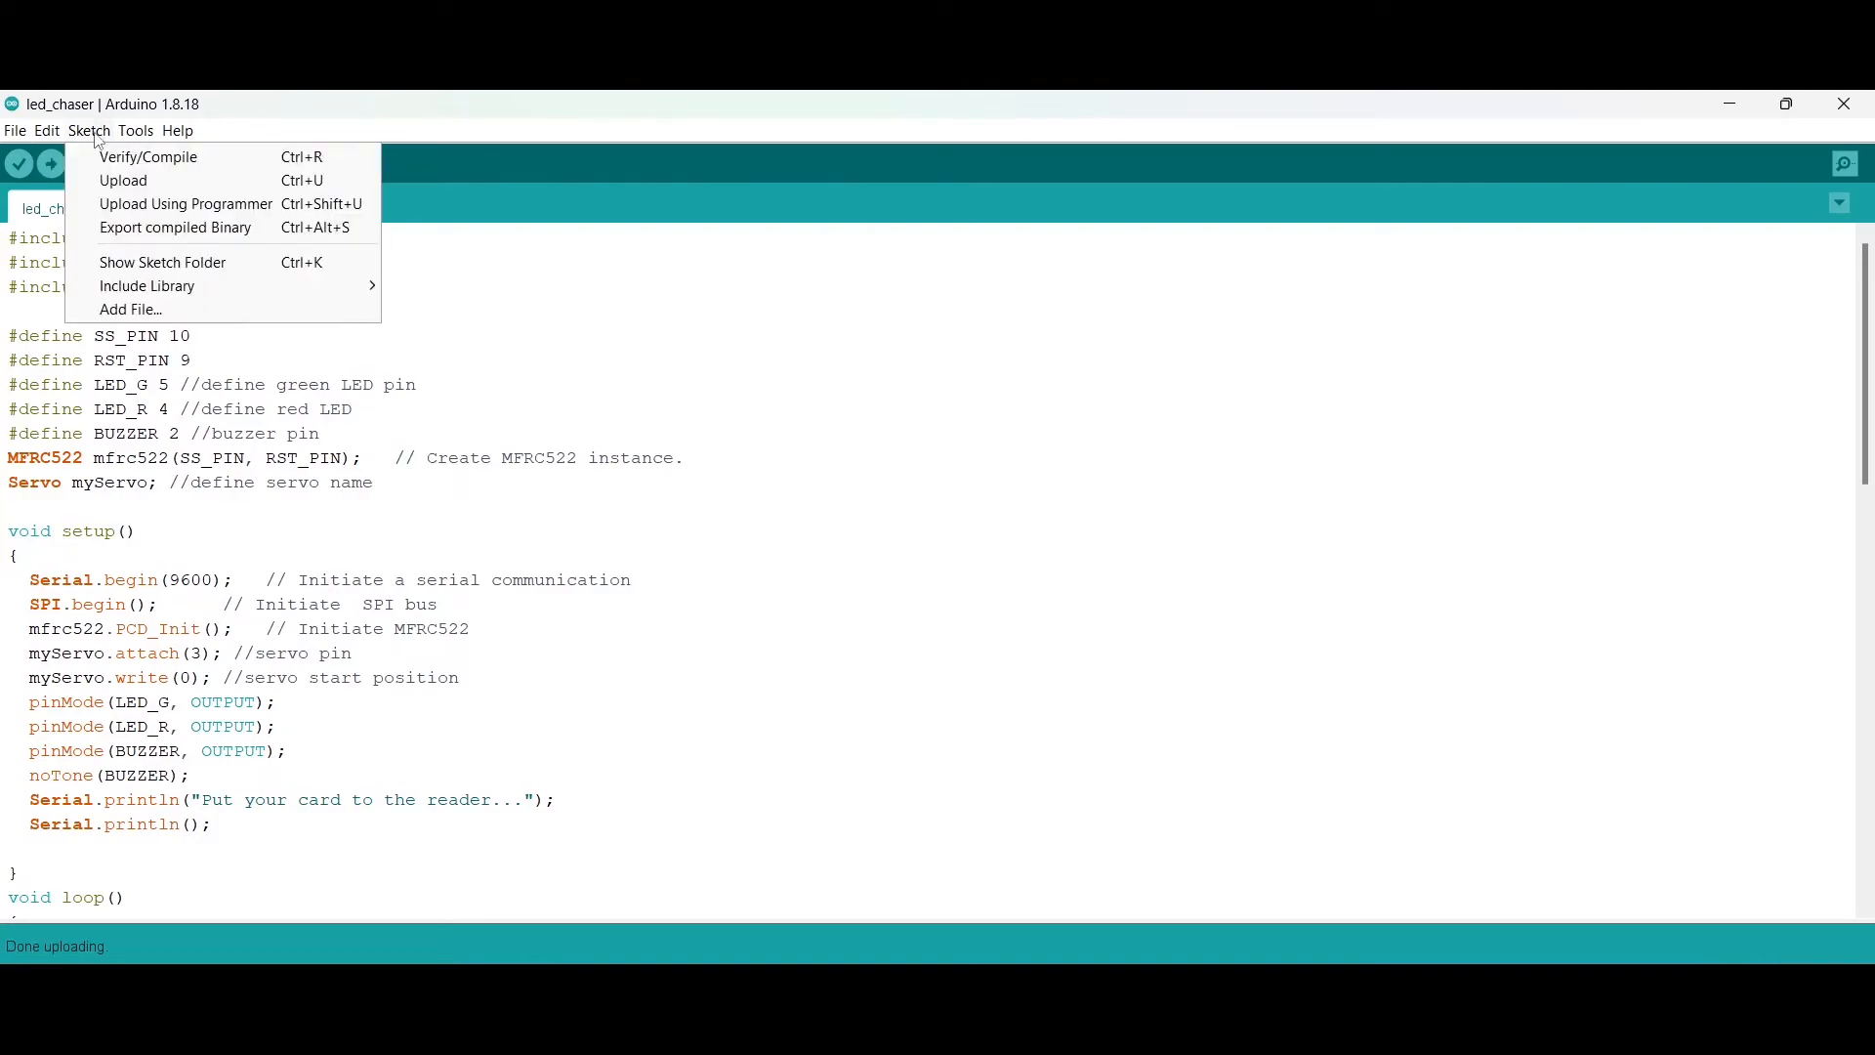
click(1842, 164)
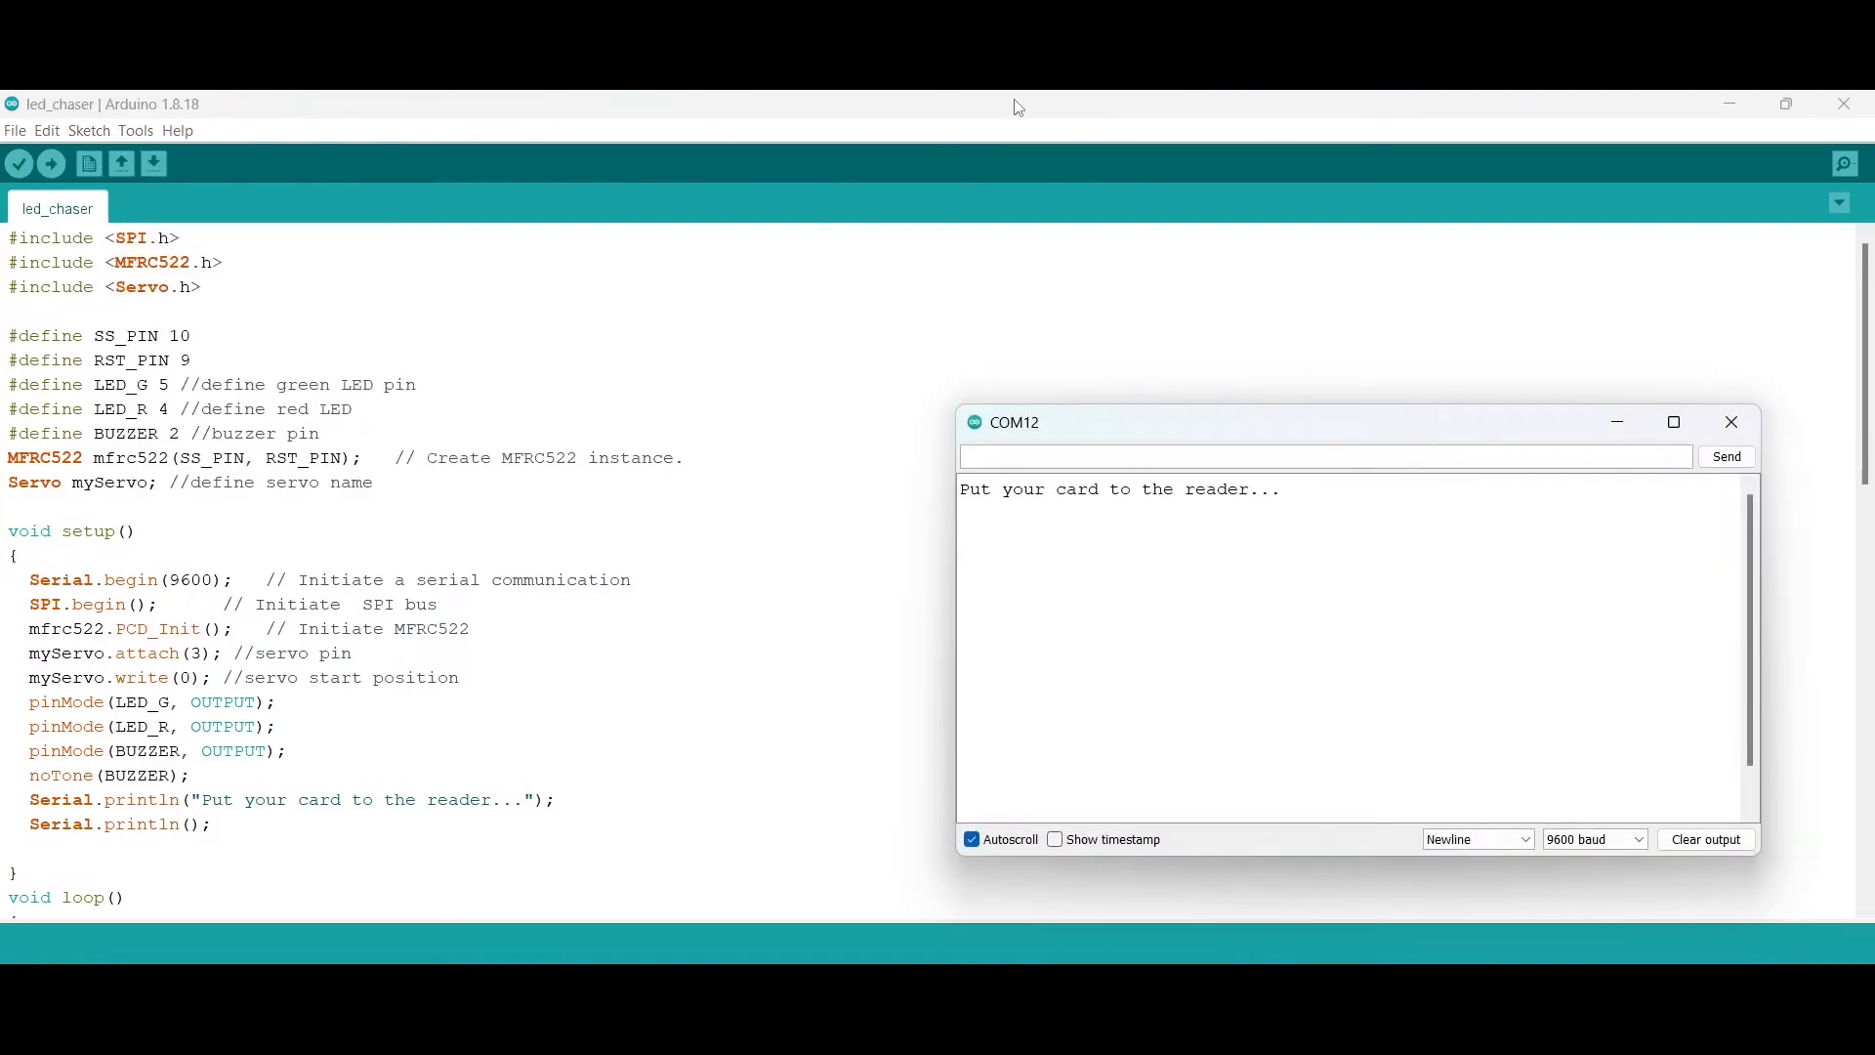